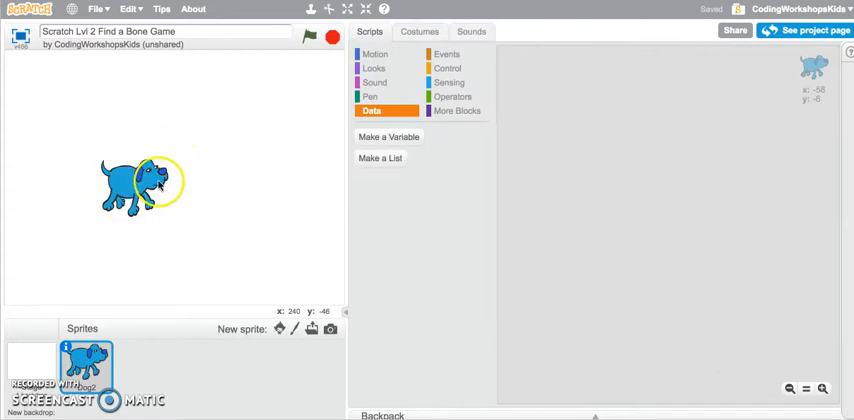
mouse_move(318, 204)
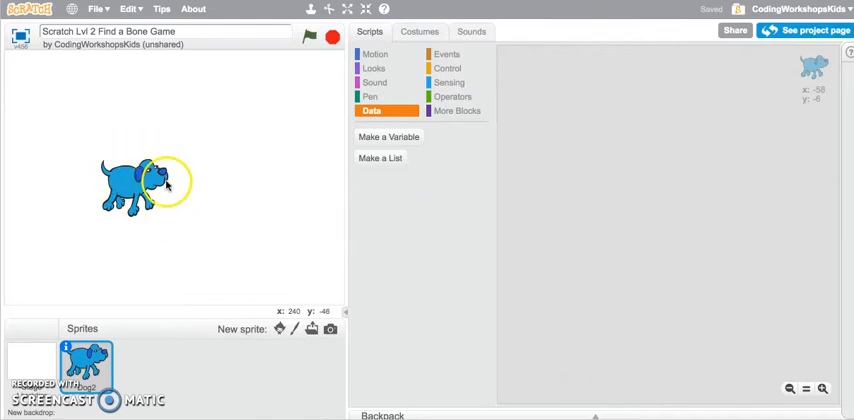
mouse_move(412, 168)
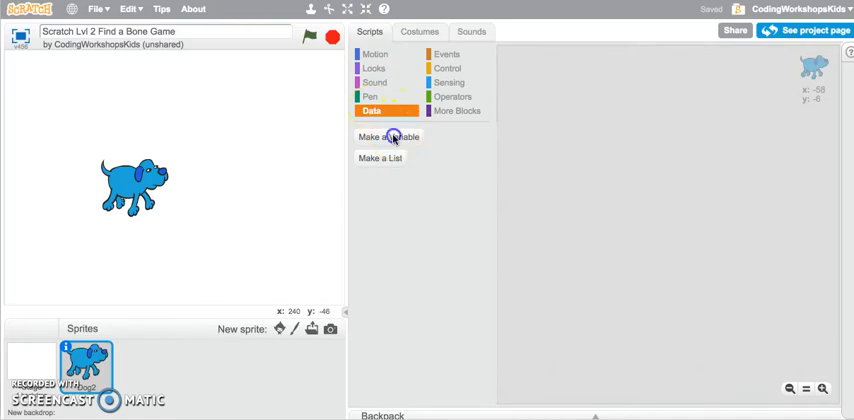
Create a 'Score' variable for all sprites, adding its stage monitor and palette blocks
left_click(388, 136)
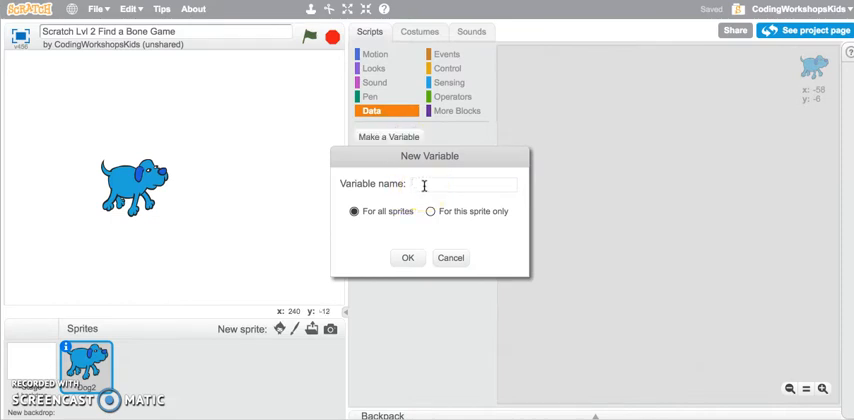
type("Score")
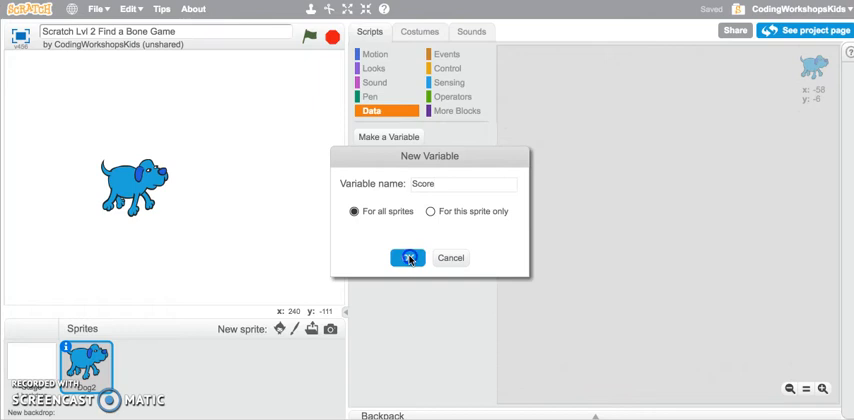
left_click(408, 258)
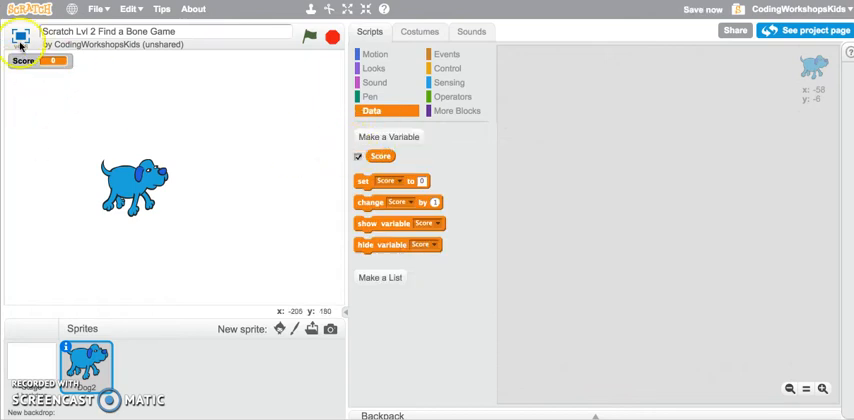
mouse_move(176, 110)
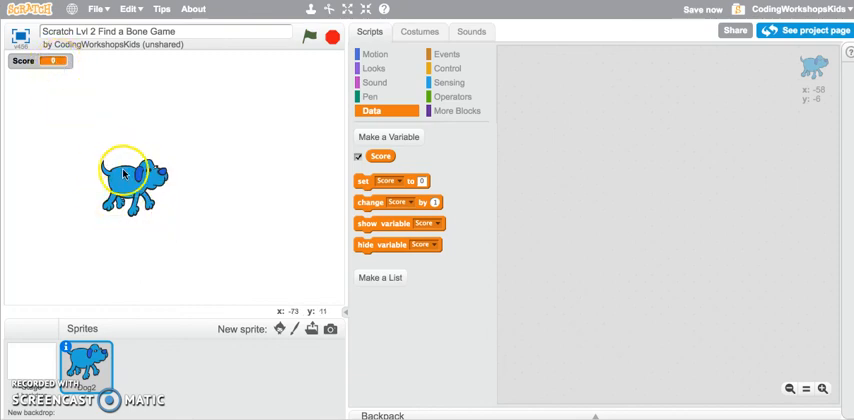
mouse_move(248, 196)
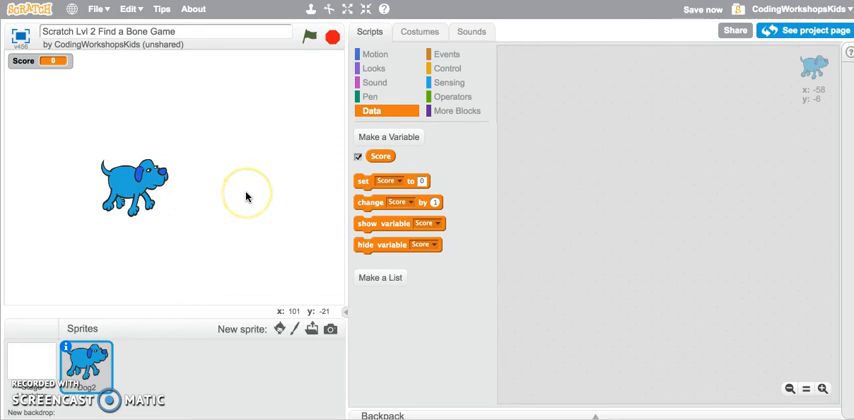